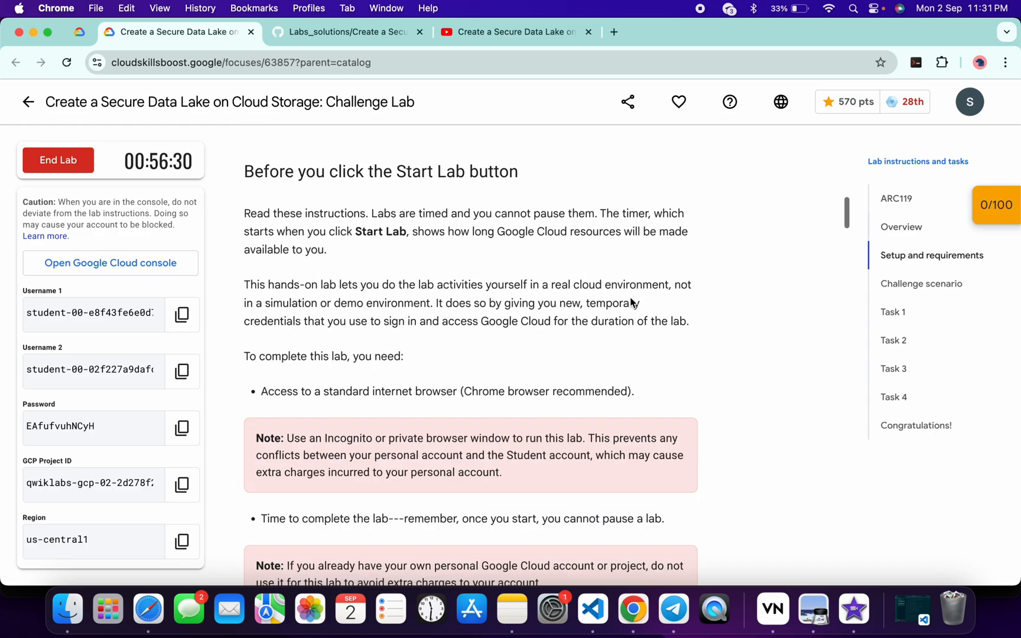
Browse the Secure Data Lake video playlist, then bring up the GitHub solutions page listing the forms.
scroll("down", 3)
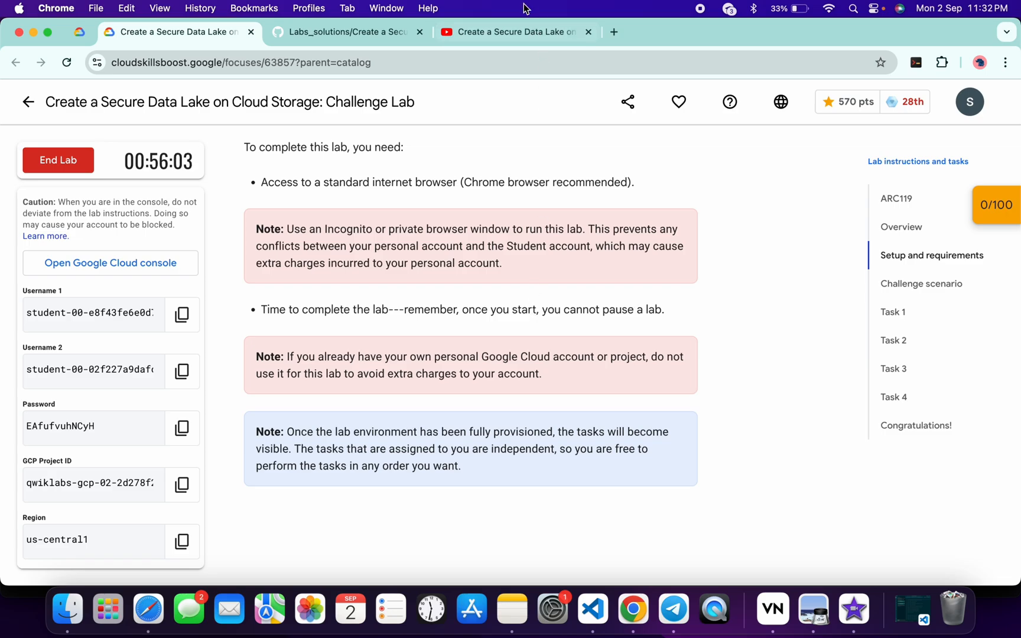
left_click(514, 31)
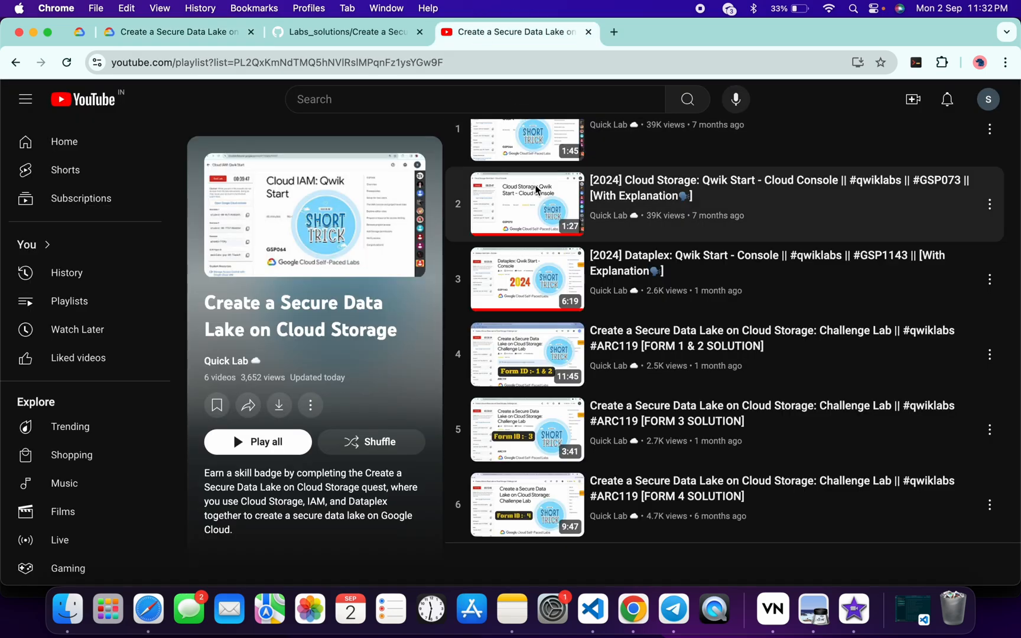
mouse_move(522, 389)
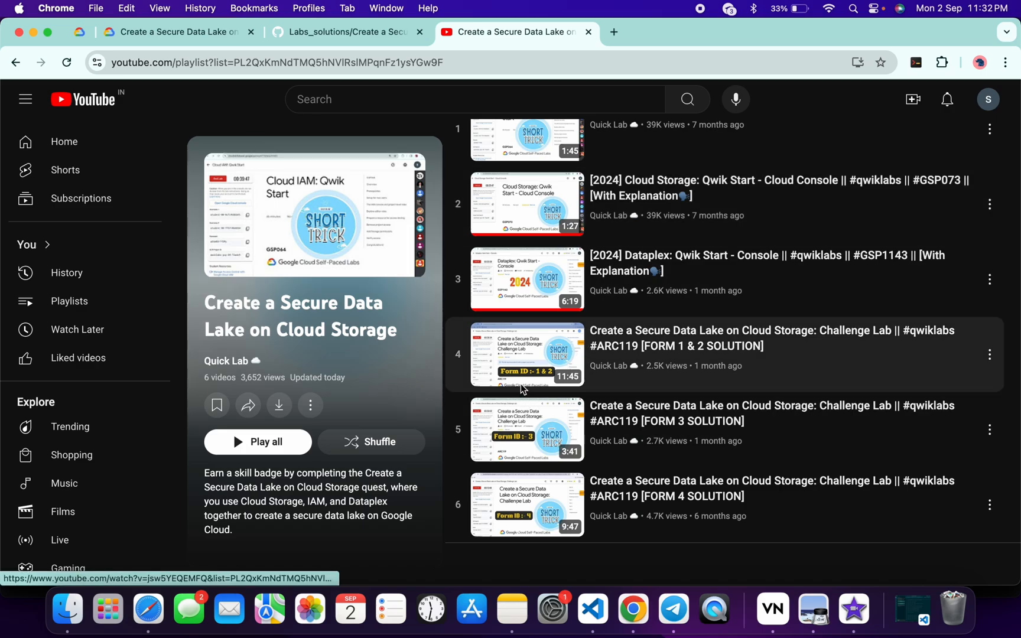
mouse_move(564, 370)
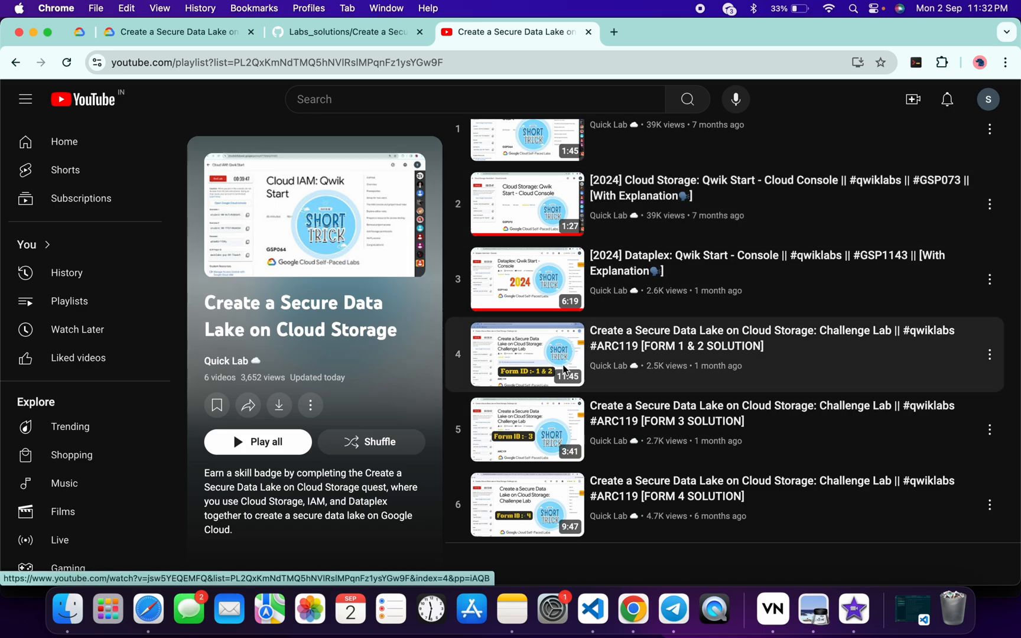
mouse_move(526, 448)
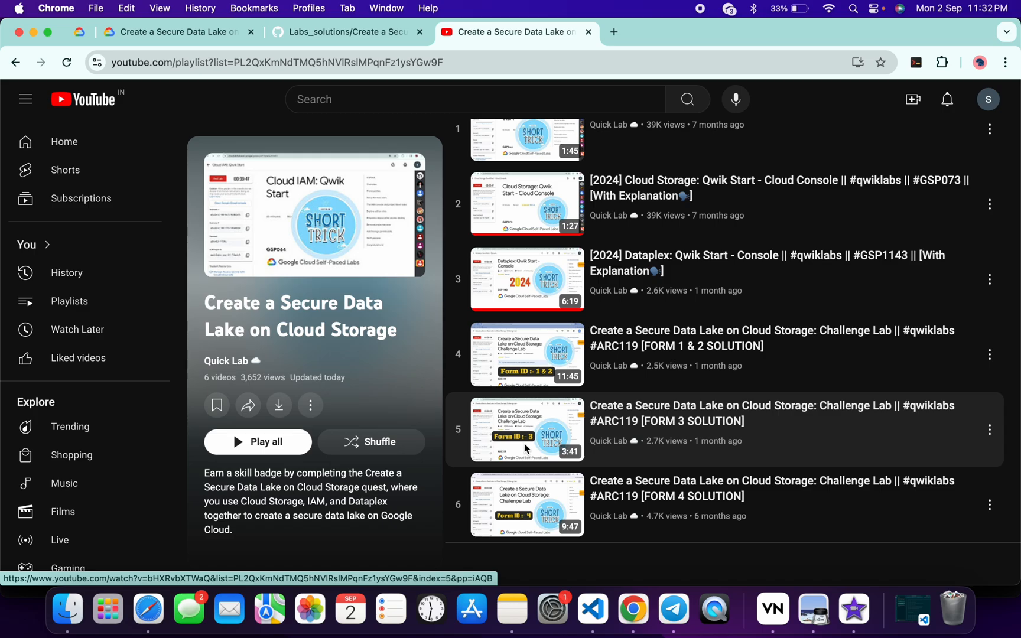
mouse_move(533, 509)
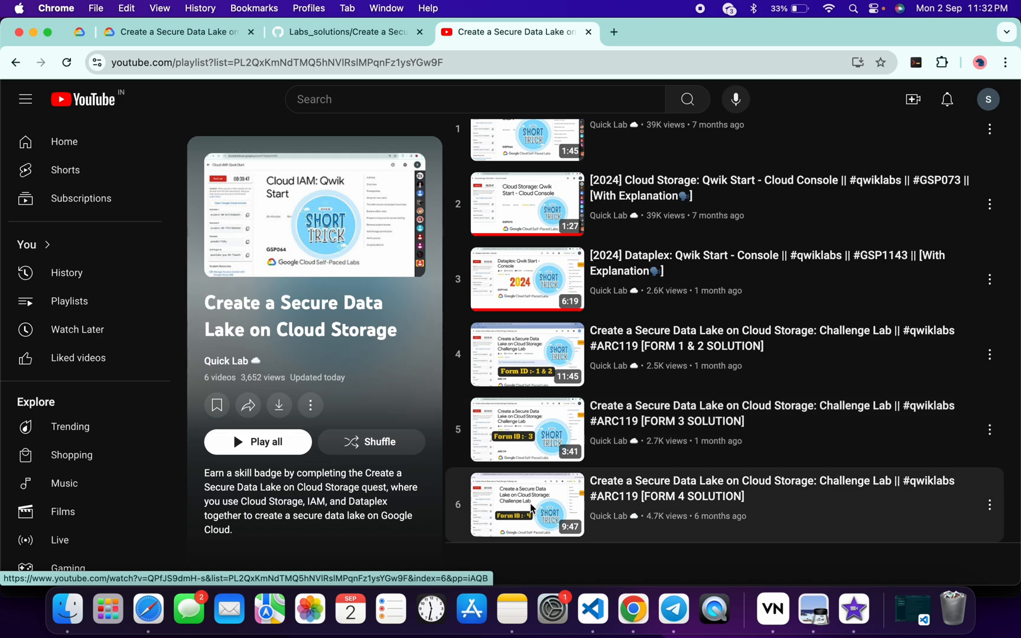
left_click(176, 31)
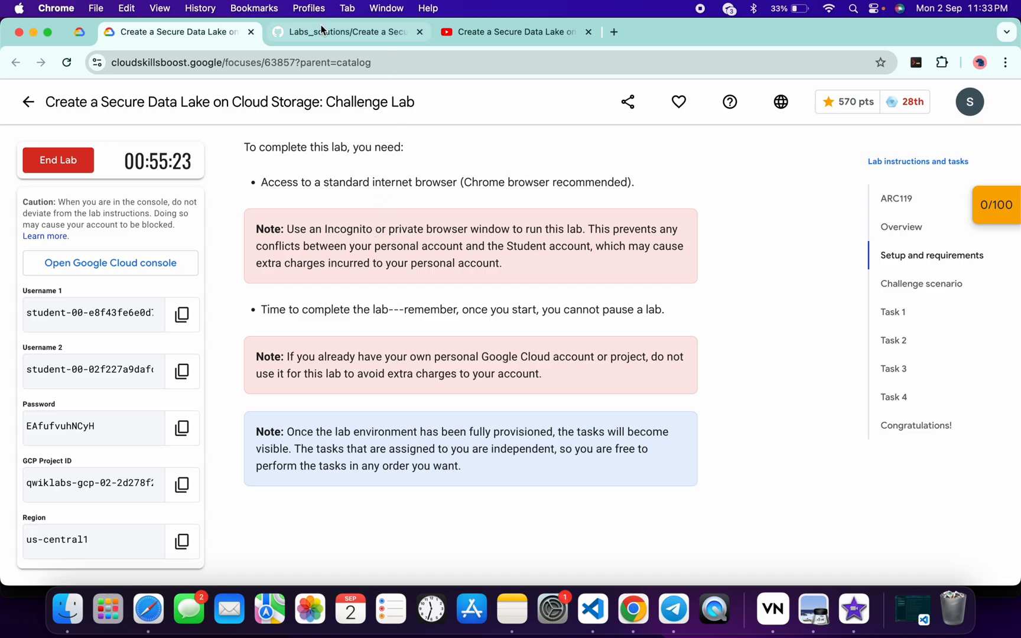
left_click(345, 31)
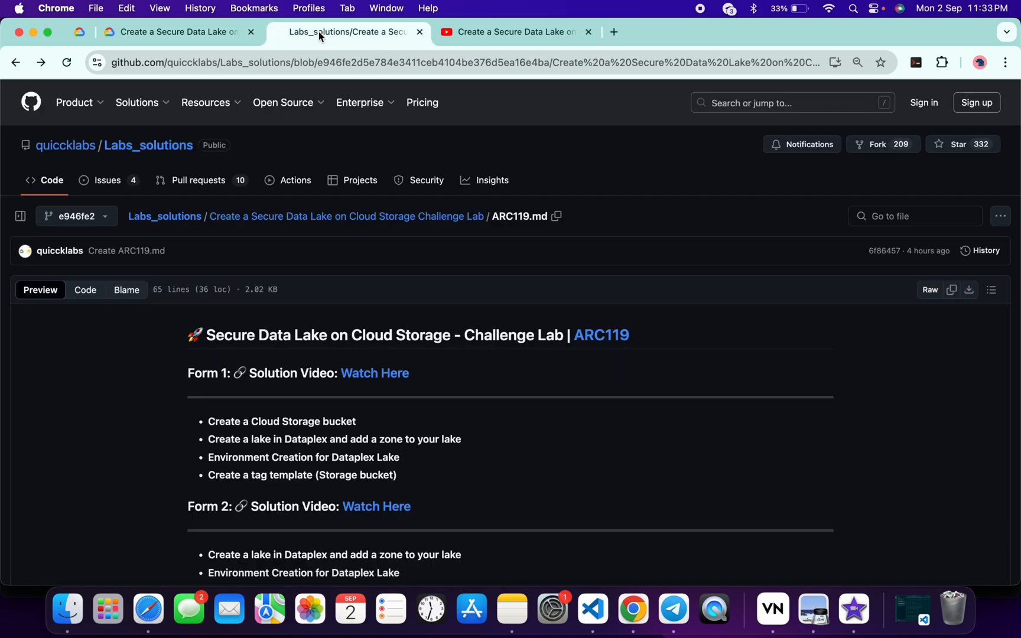
scroll("down", 3)
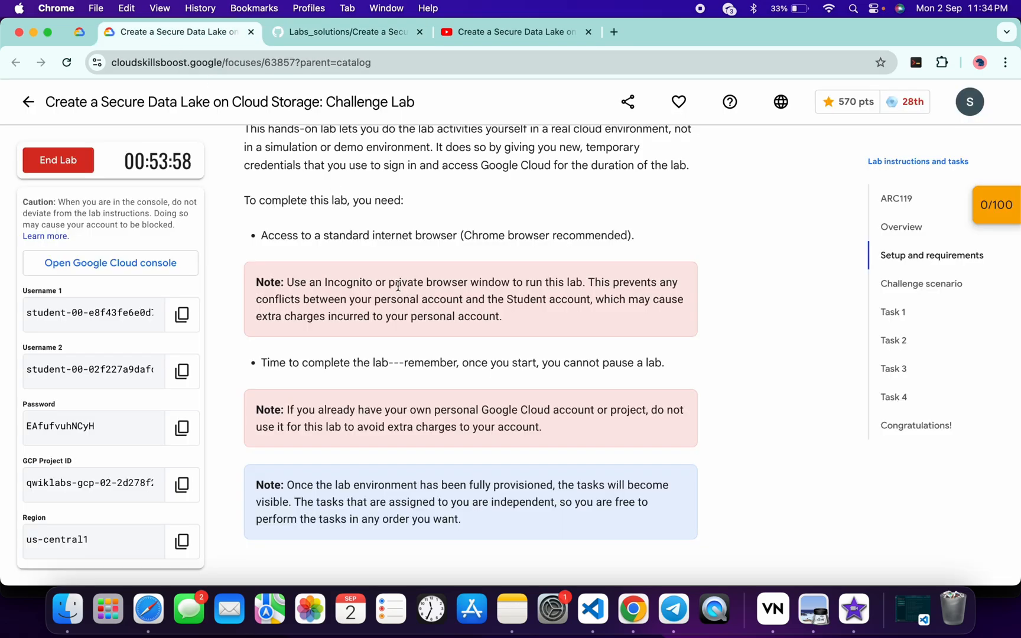
Compare the Task 1 'Create a lake in Dataplex and add a zone' name against the GitHub form lists.
left_click(893, 312)
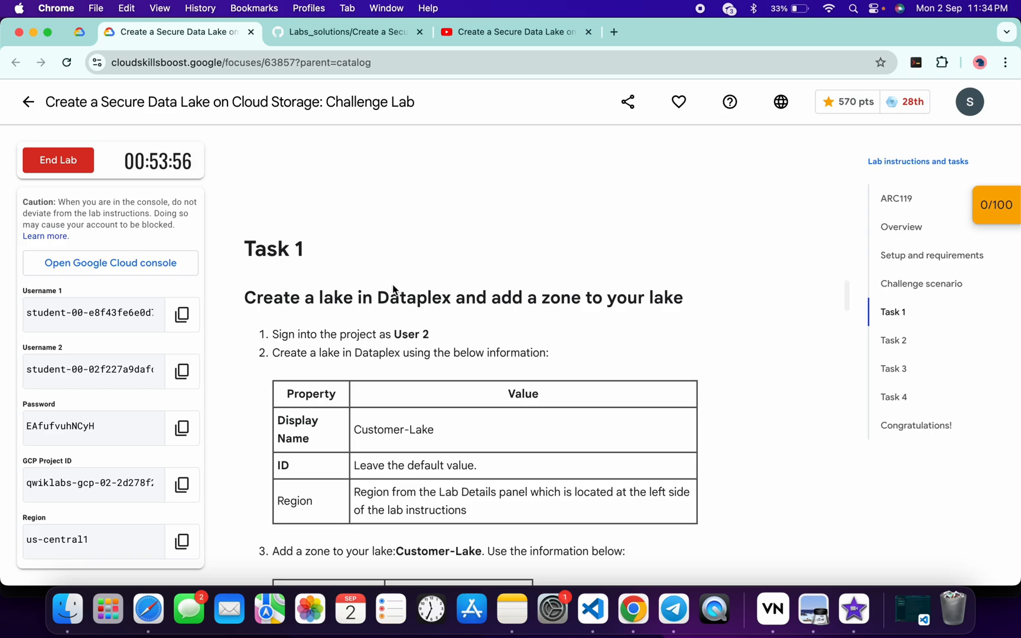
mouse_move(274, 267)
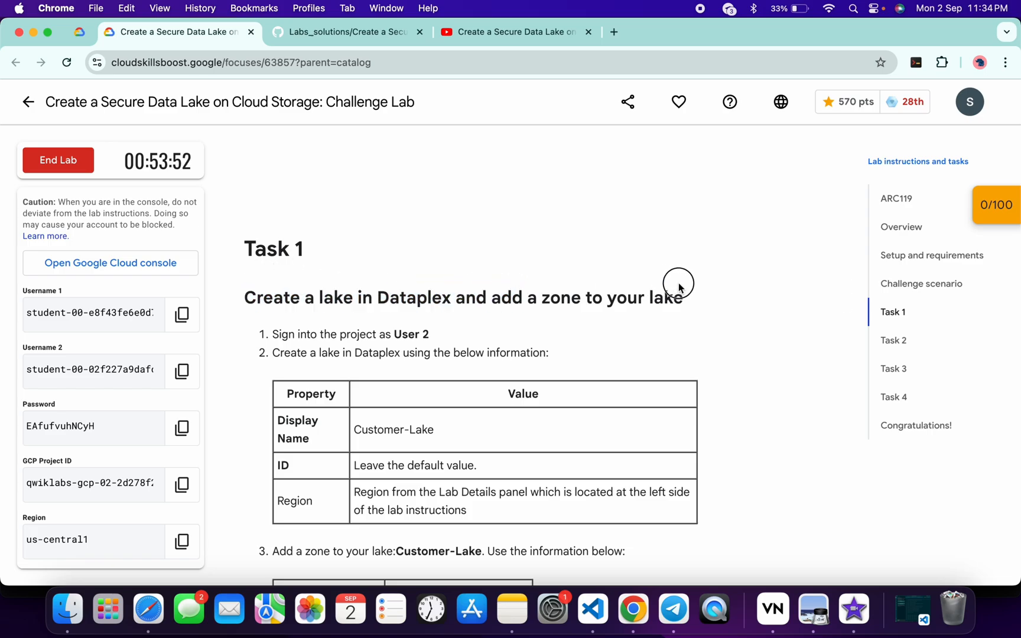
left_click(345, 31)
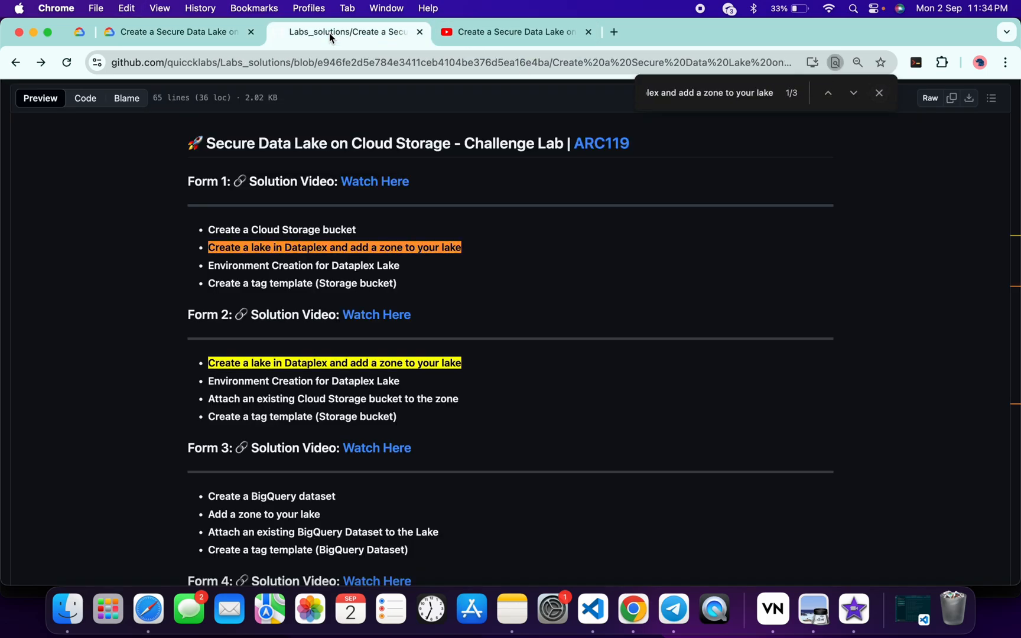
mouse_move(782, 108)
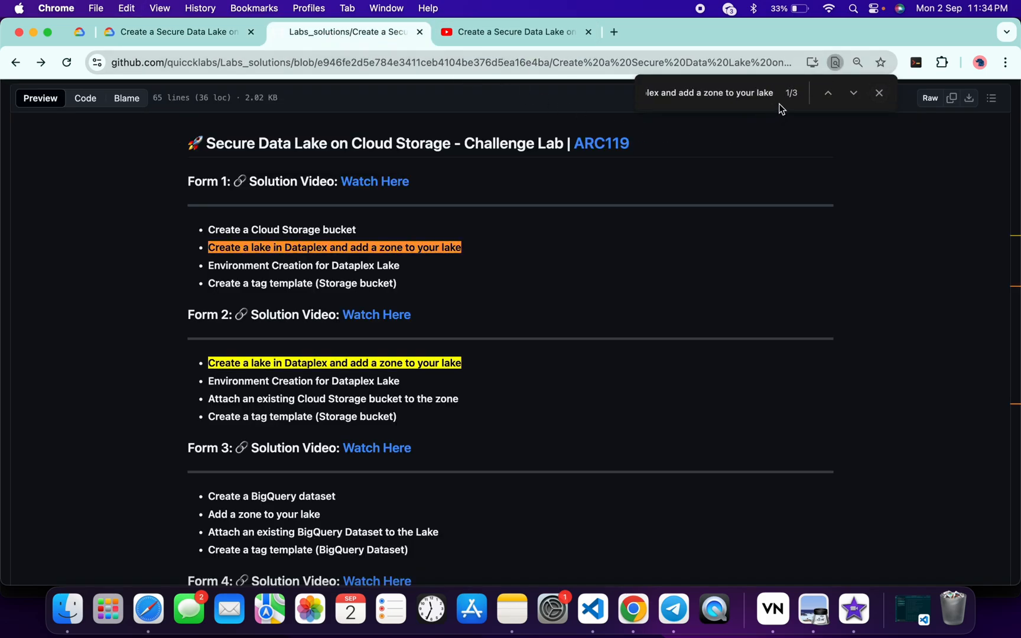
mouse_move(202, 195)
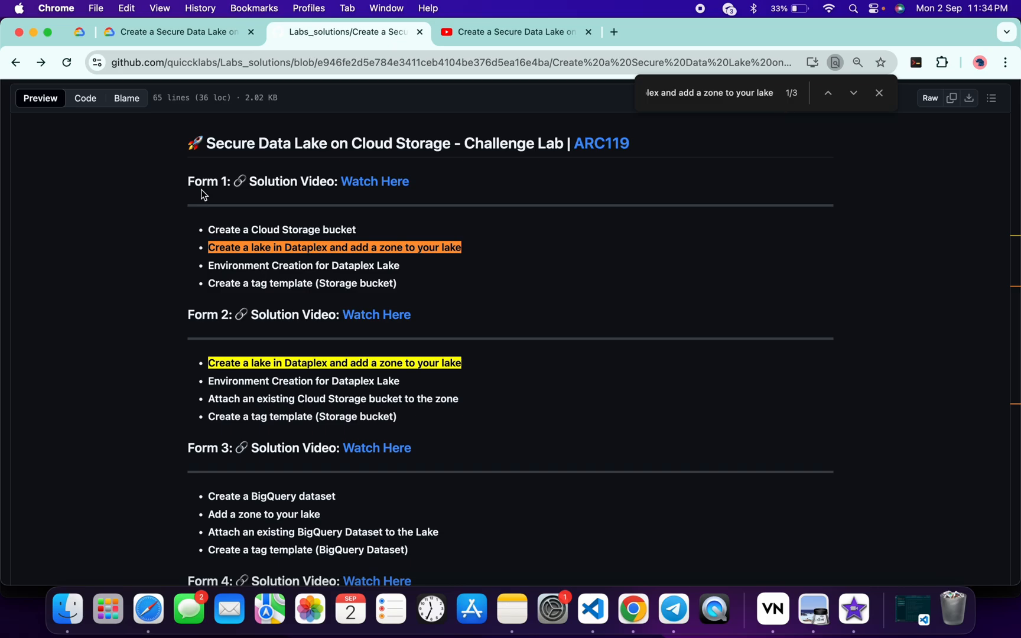
scroll("down", 3)
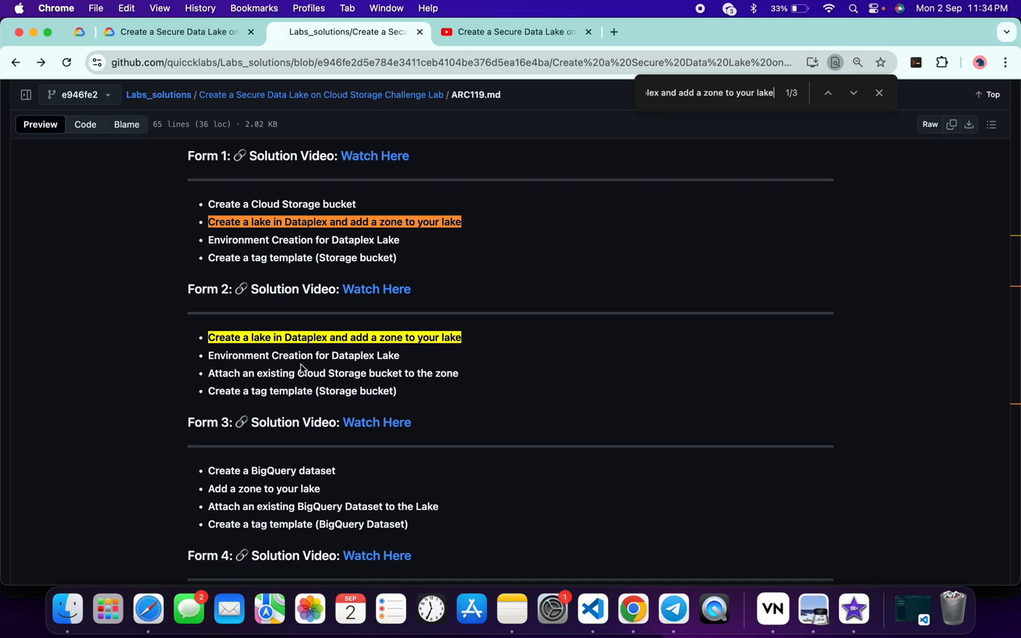
left_click(177, 31)
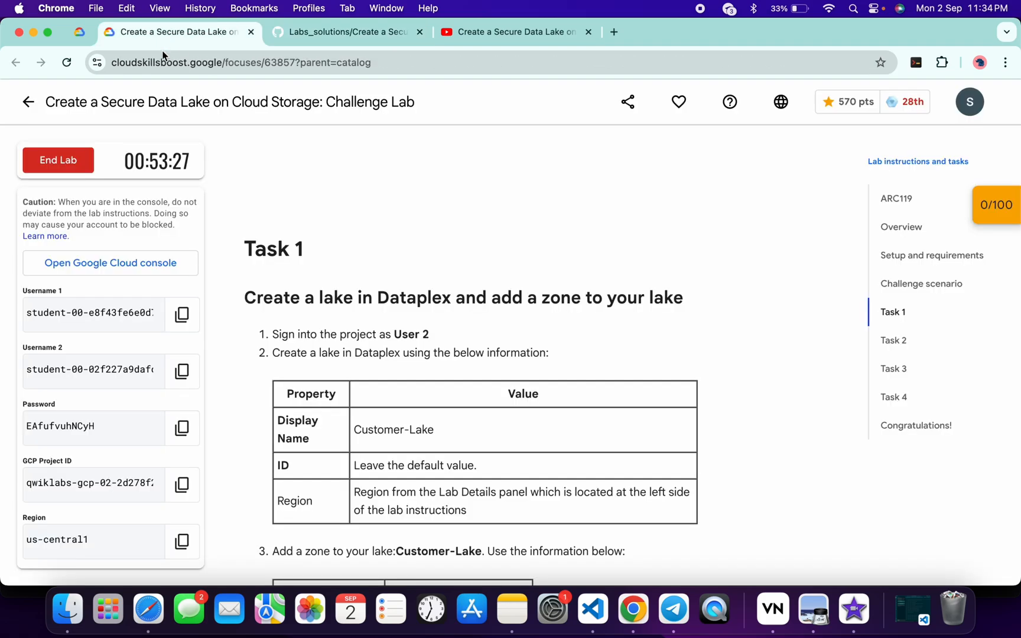
mouse_move(446, 295)
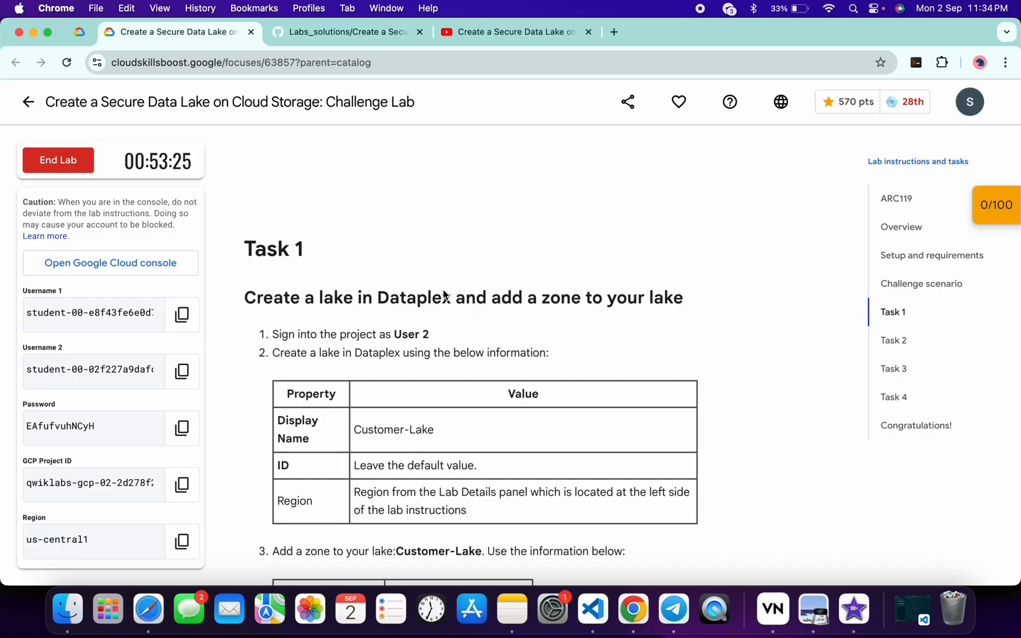
left_click(345, 32)
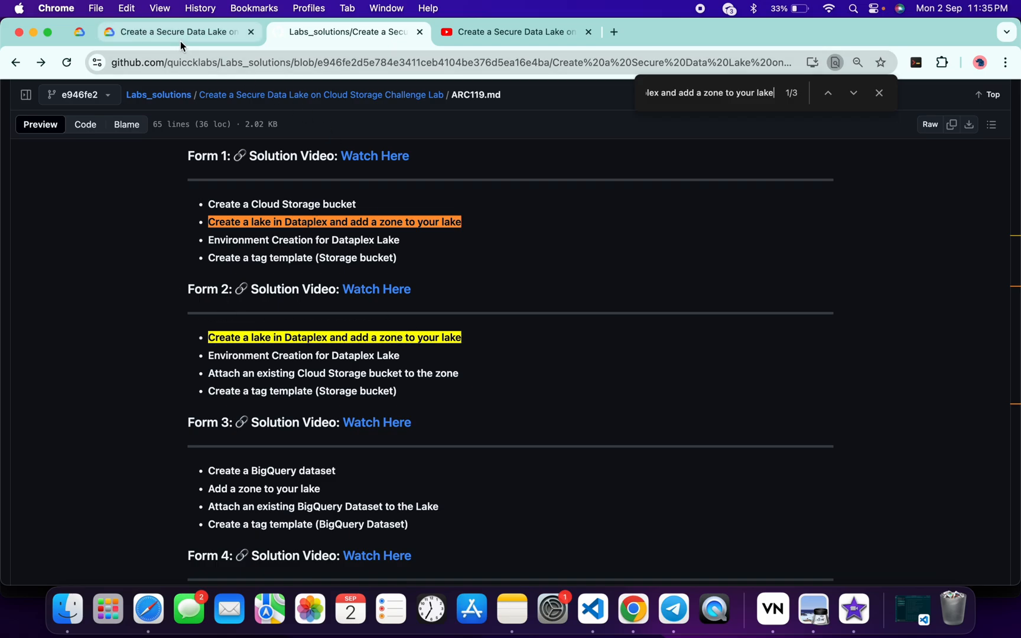
left_click(177, 31)
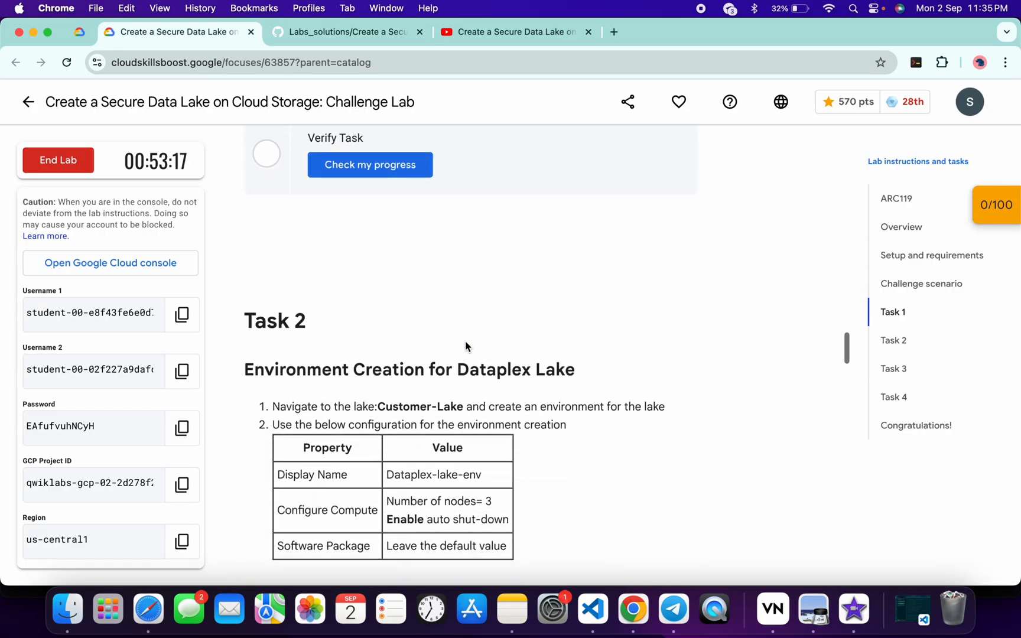
Match the Task 2 and Task 3 names against the GitHub form lists, landing on Form 2 and its solution video.
scroll("down", 3)
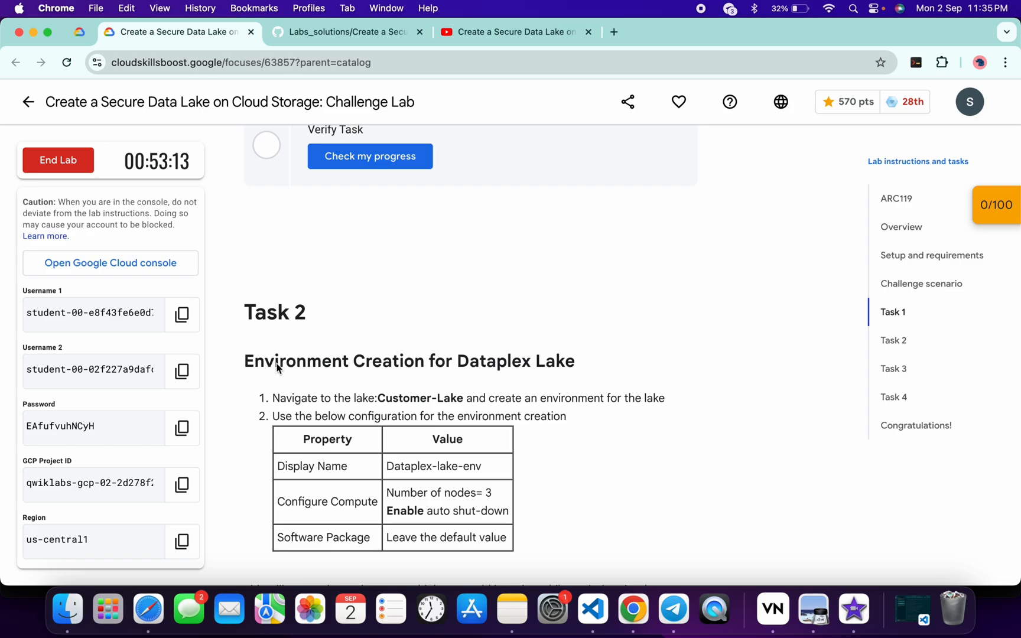
left_click(348, 30)
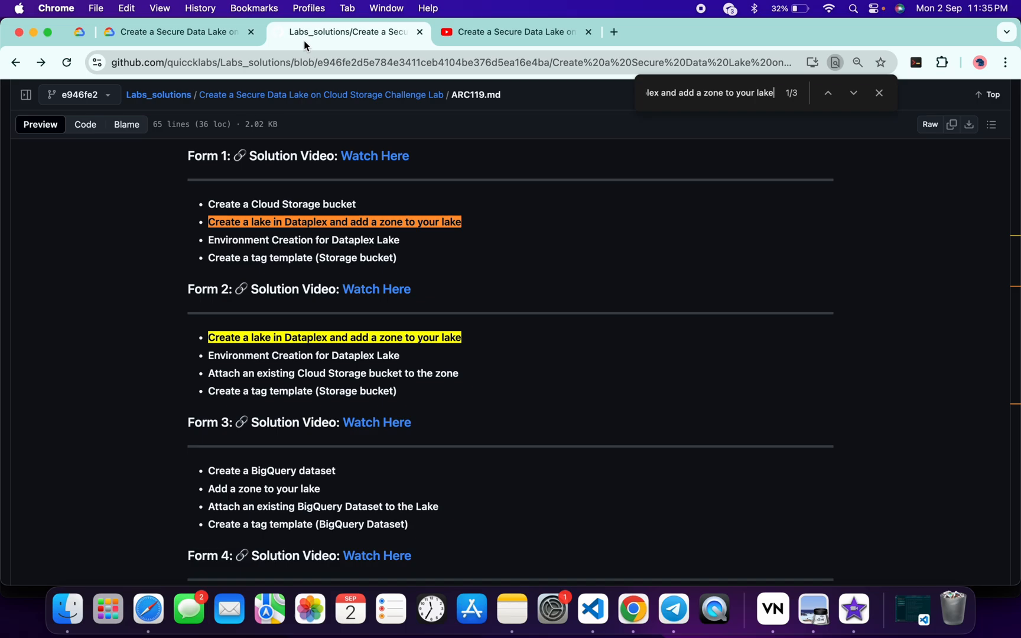
scroll("down", 3)
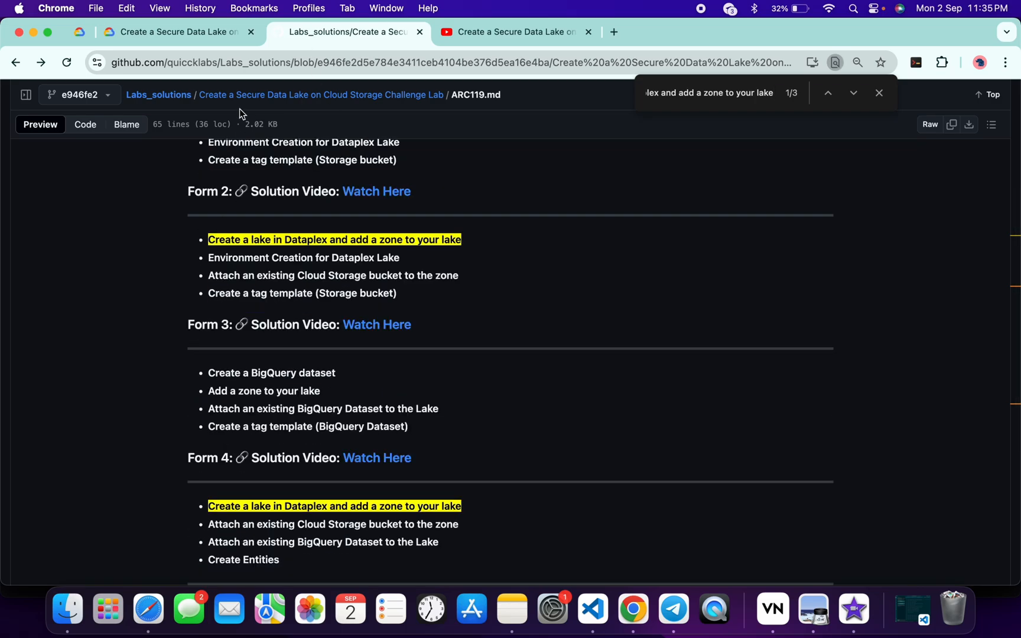
left_click(176, 31)
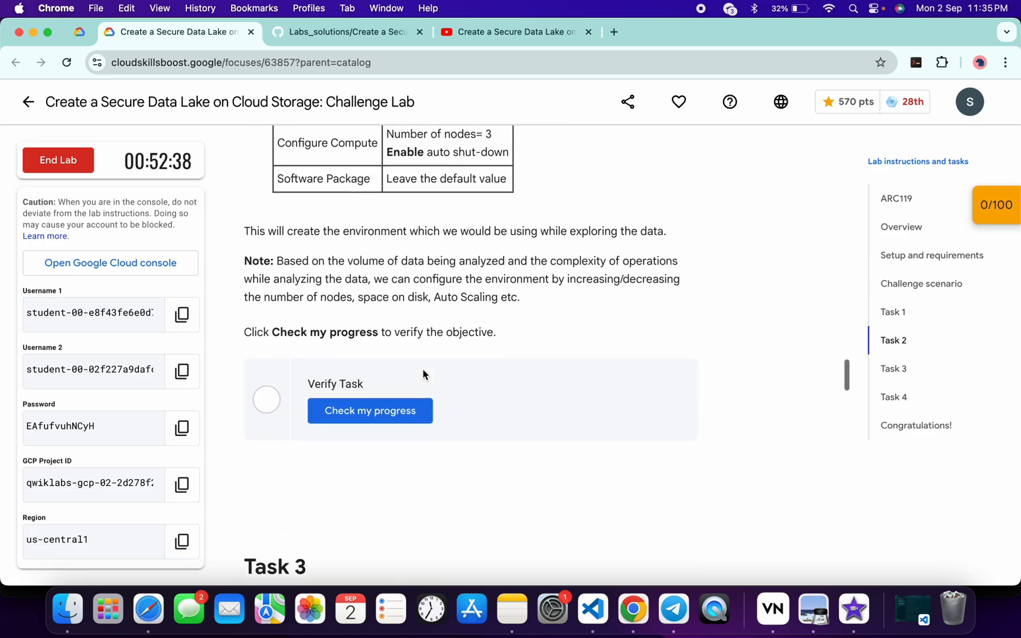
scroll("down", 3)
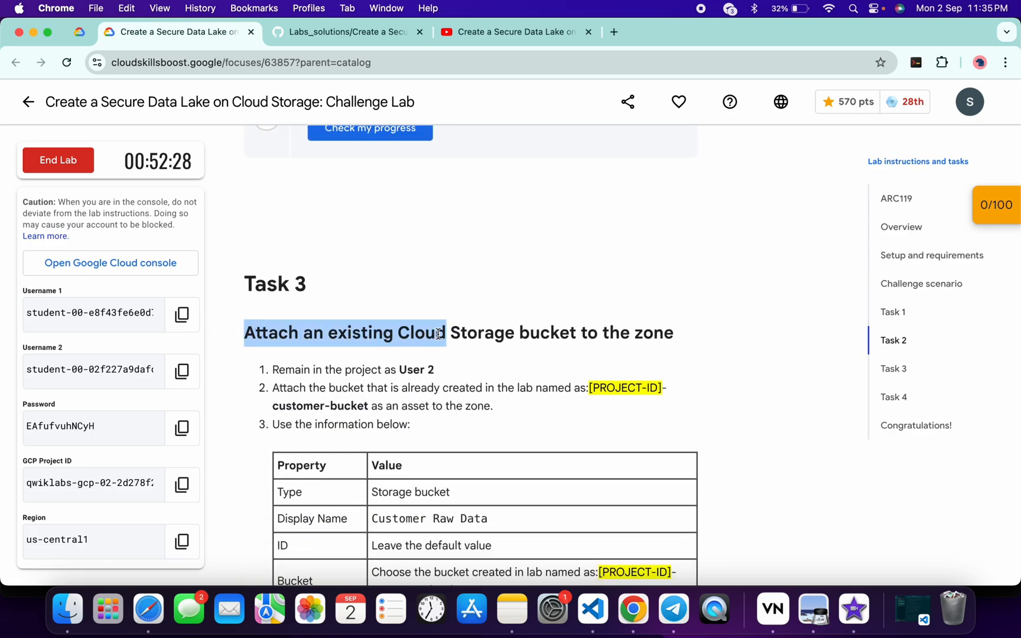
left_click(347, 31)
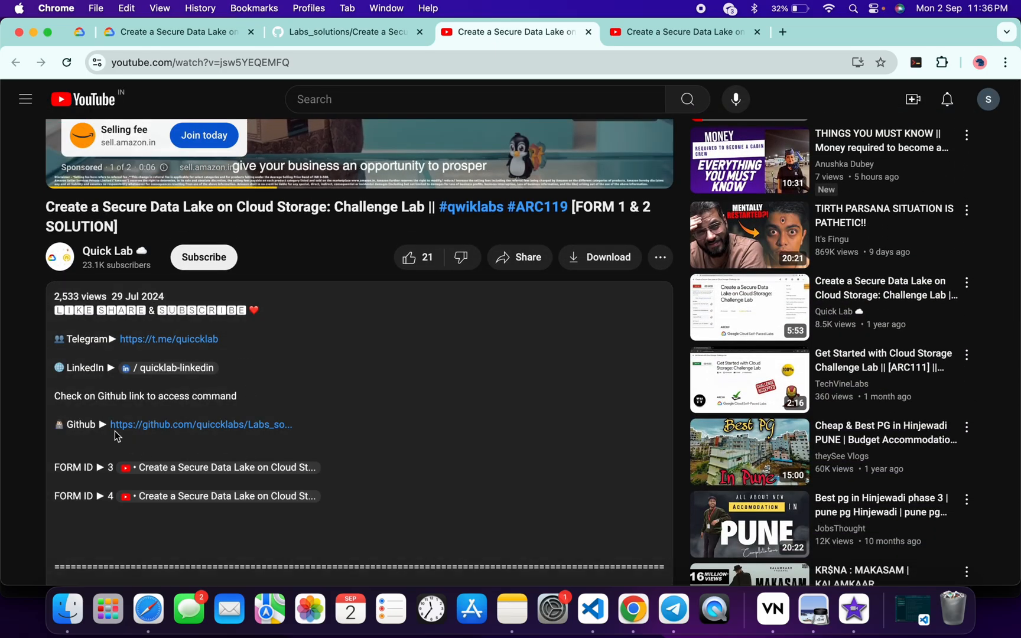
mouse_move(170, 430)
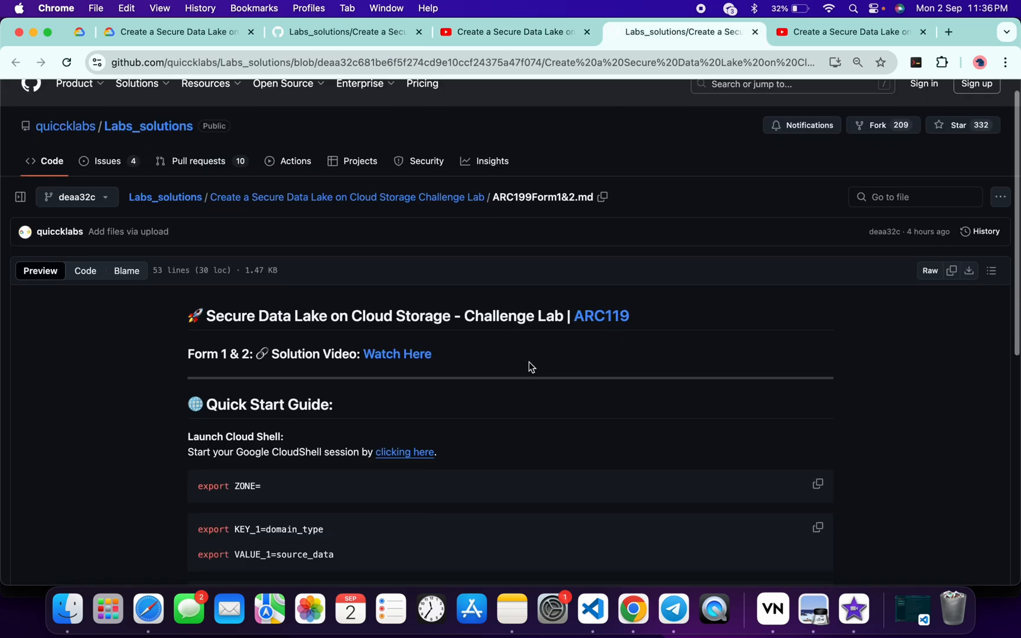
Scroll the ARC119 Form 1 & 2 solution page to its Cloud Shell quick-start commands.
scroll("down", 3)
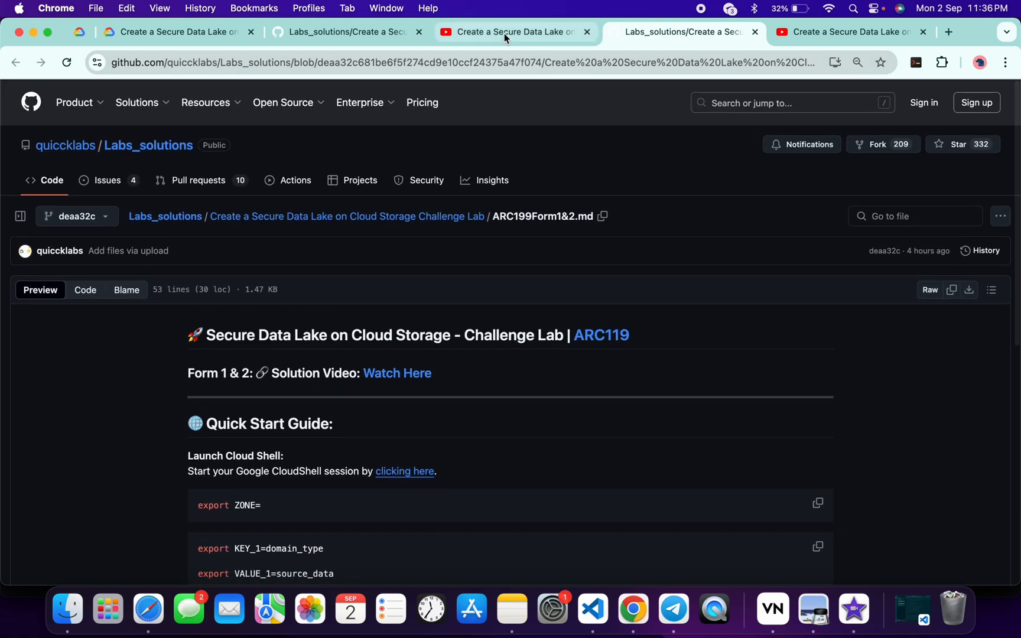
Return via the YouTube video tab to the lab's Task 2 environment-creation instructions.
left_click(512, 31)
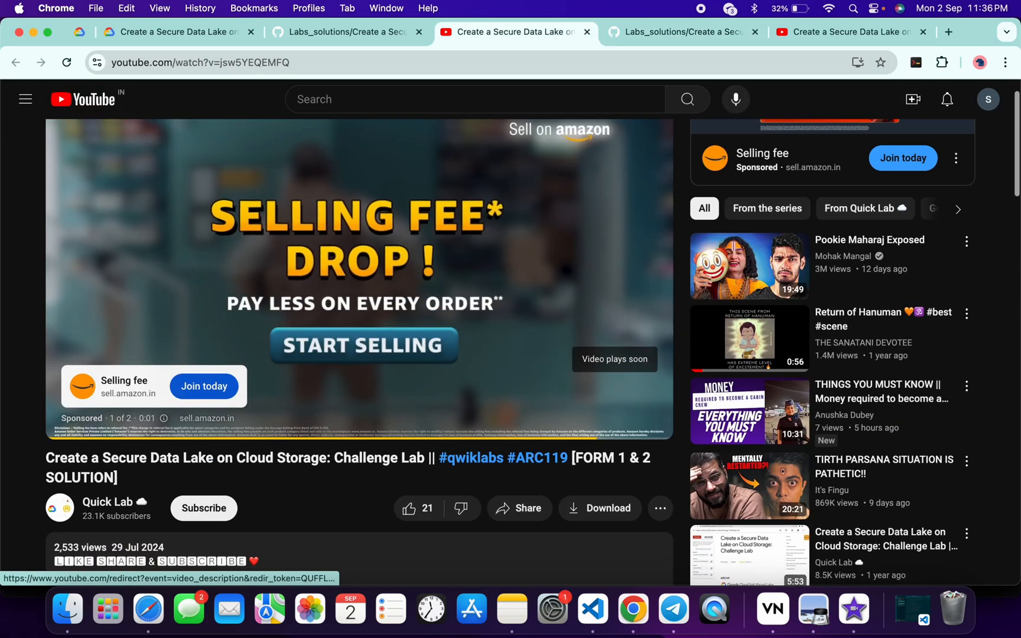
left_click(177, 30)
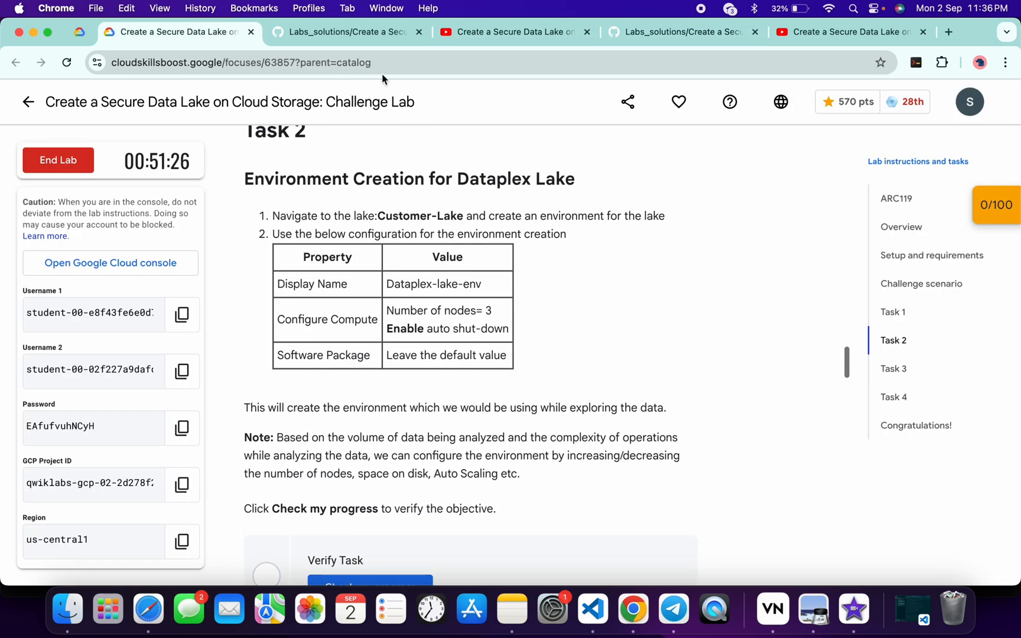
left_click(348, 31)
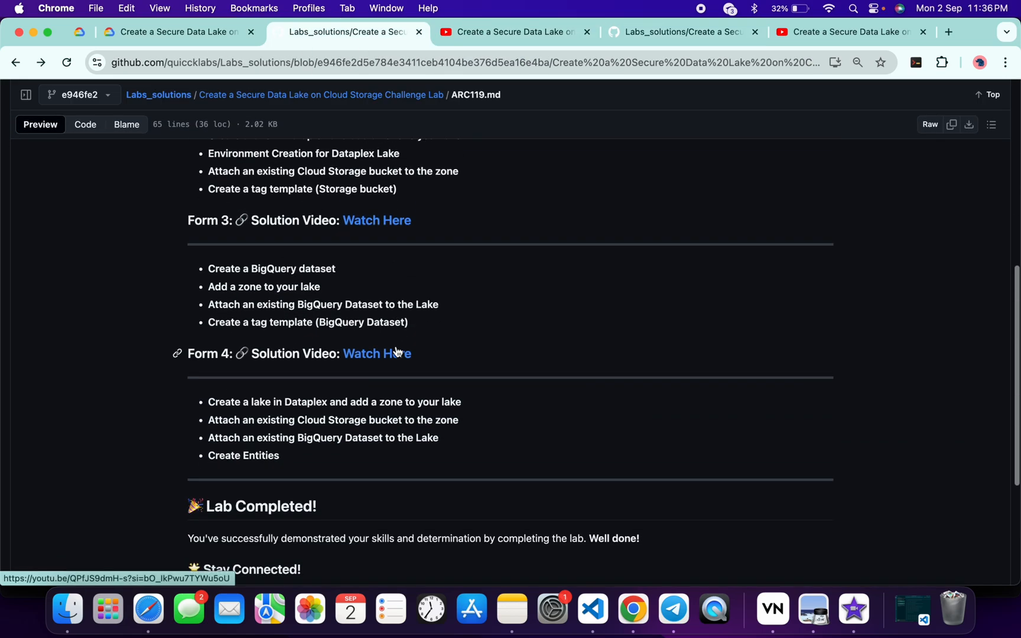
scroll("down", 3)
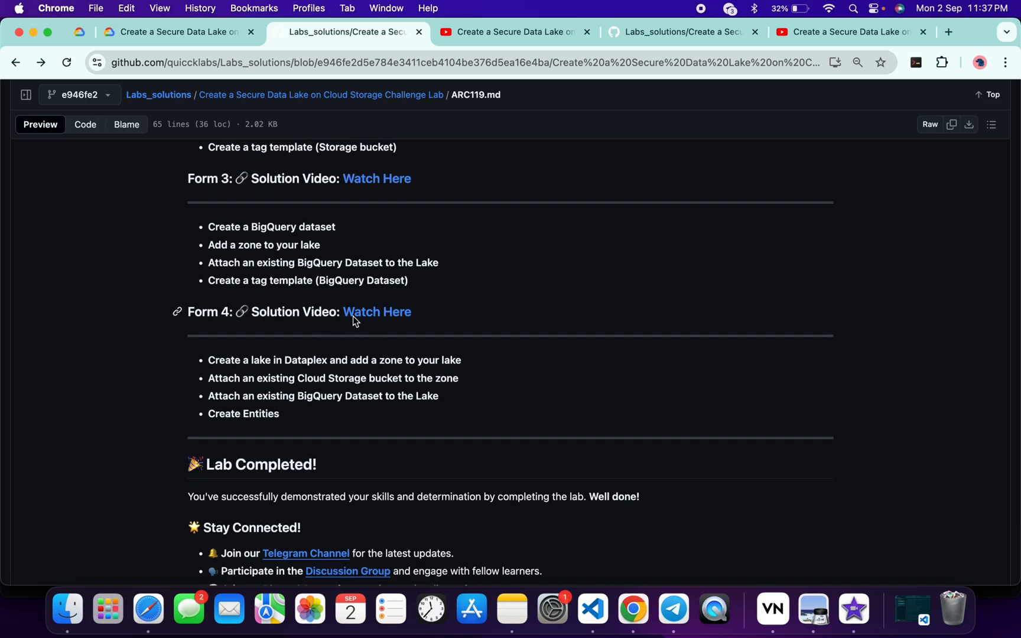
mouse_move(376, 311)
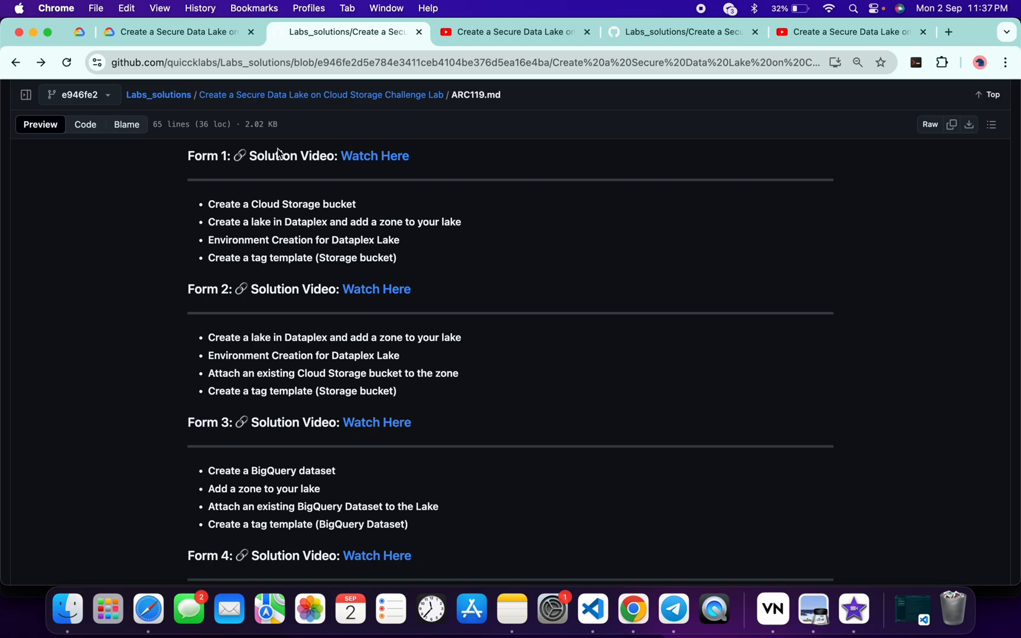
left_click(176, 30)
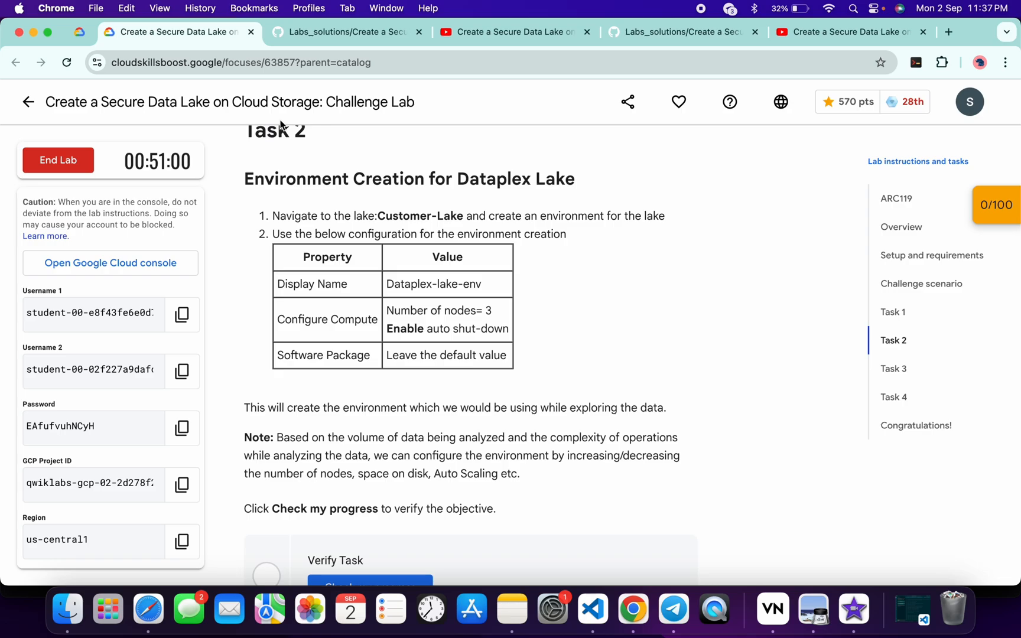